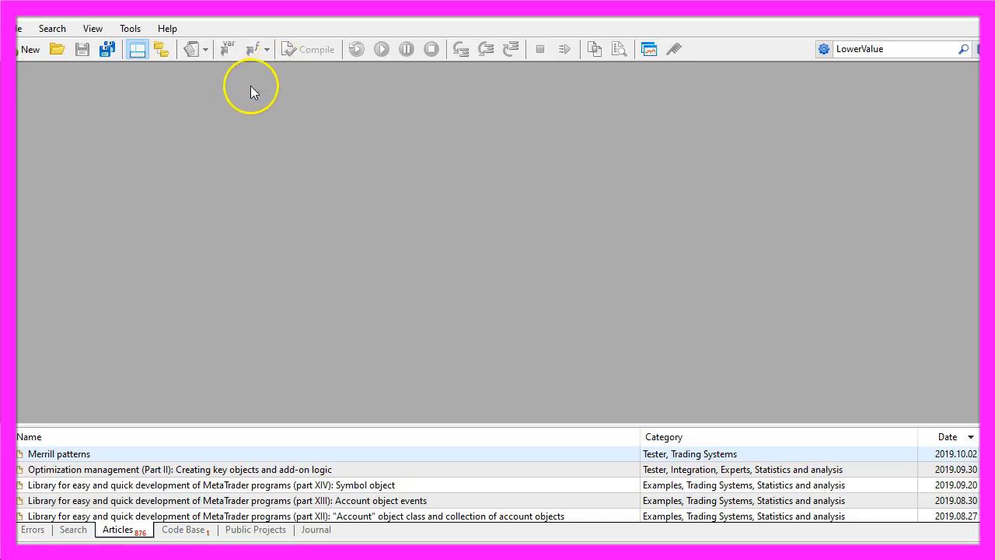
- Create an Expert Advisor named SimpleSARBuyTrailingStop through File > New and the MQL4 wizard
left_click(18, 29)
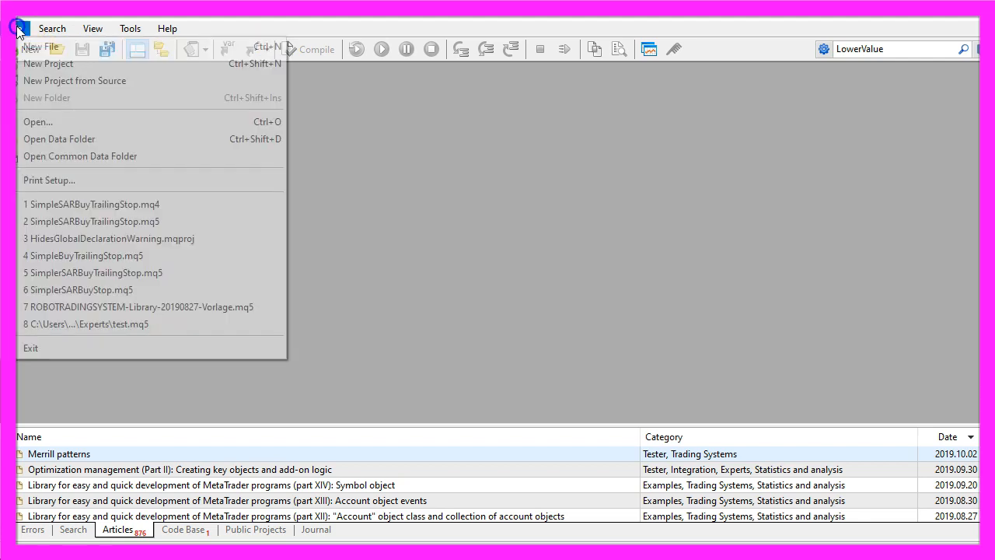
left_click(42, 47)
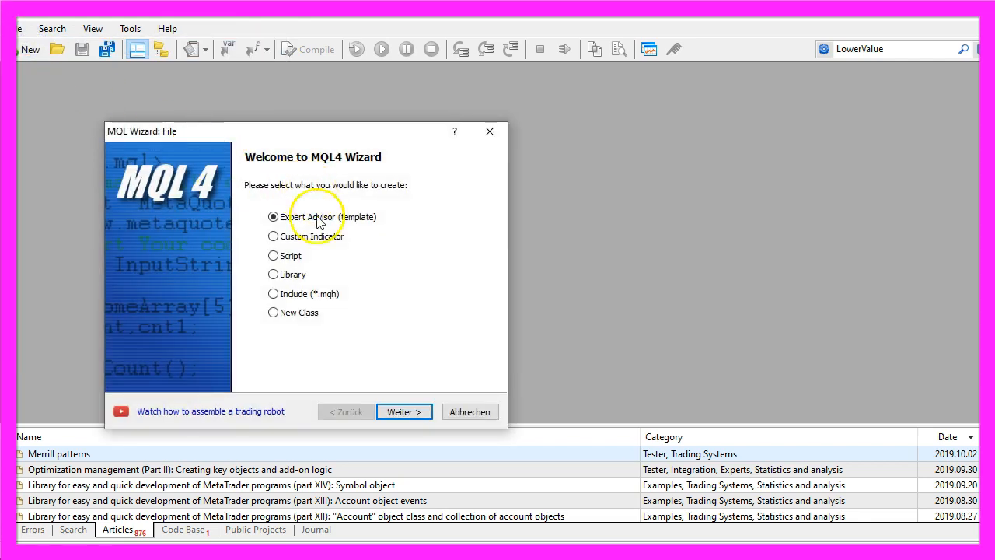
mouse_move(392, 274)
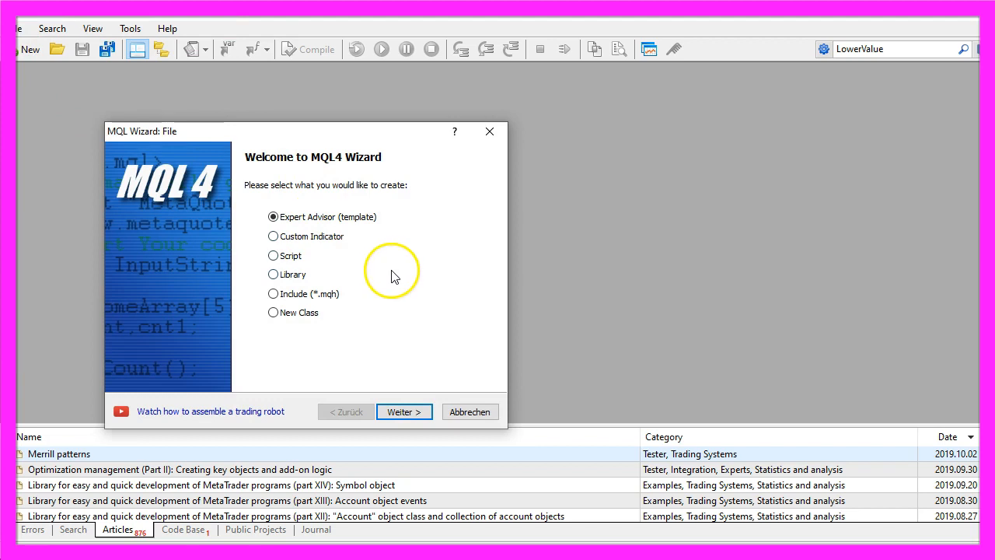
left_click(404, 411)
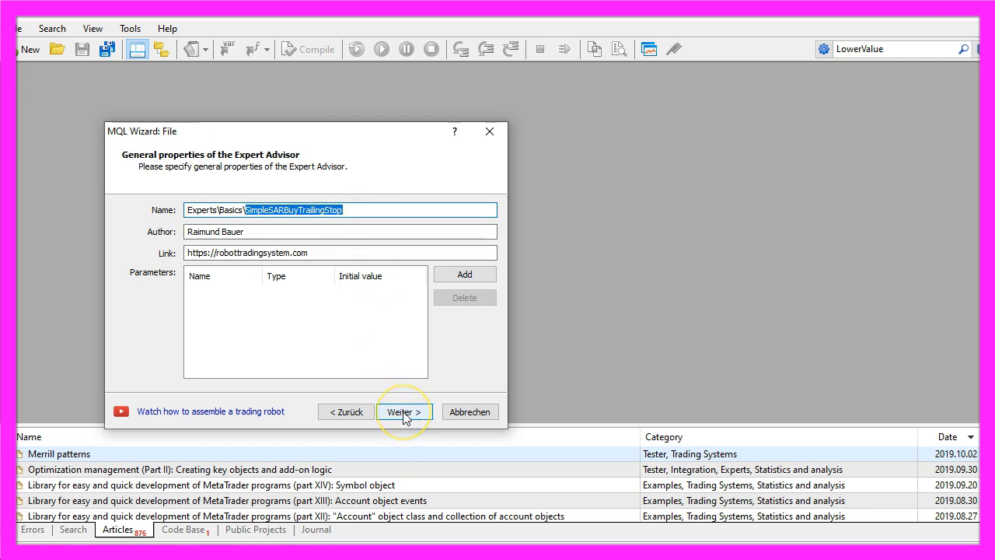
left_click(403, 411)
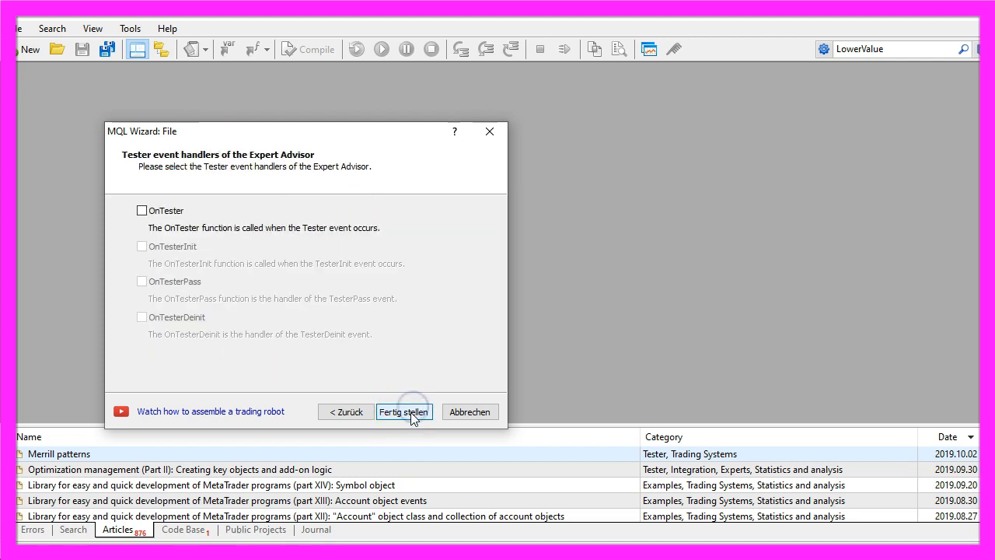
left_click(404, 412)
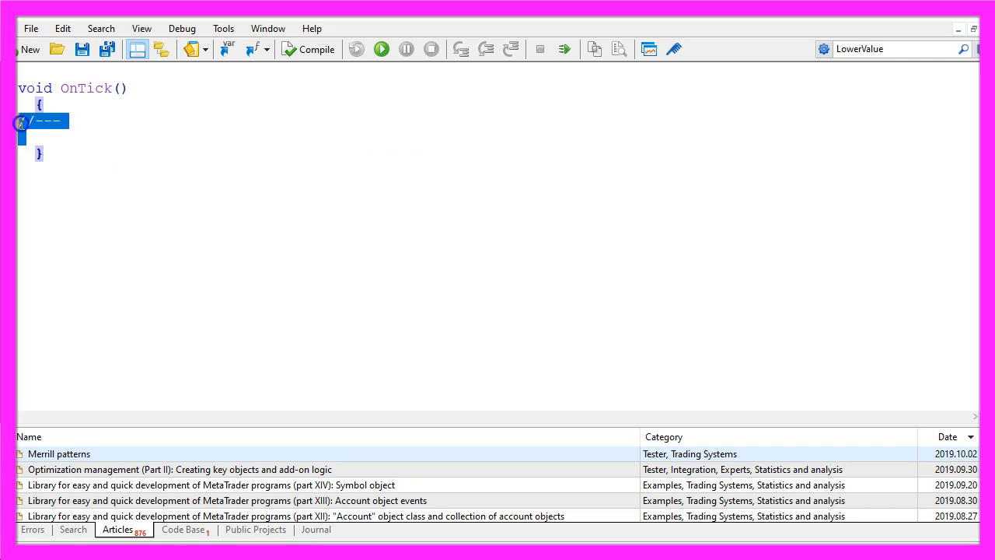
- Declare double SARValue and add a 0.10-lot buy when no orders exist and SARValue < Bid
type("double SARValue;")
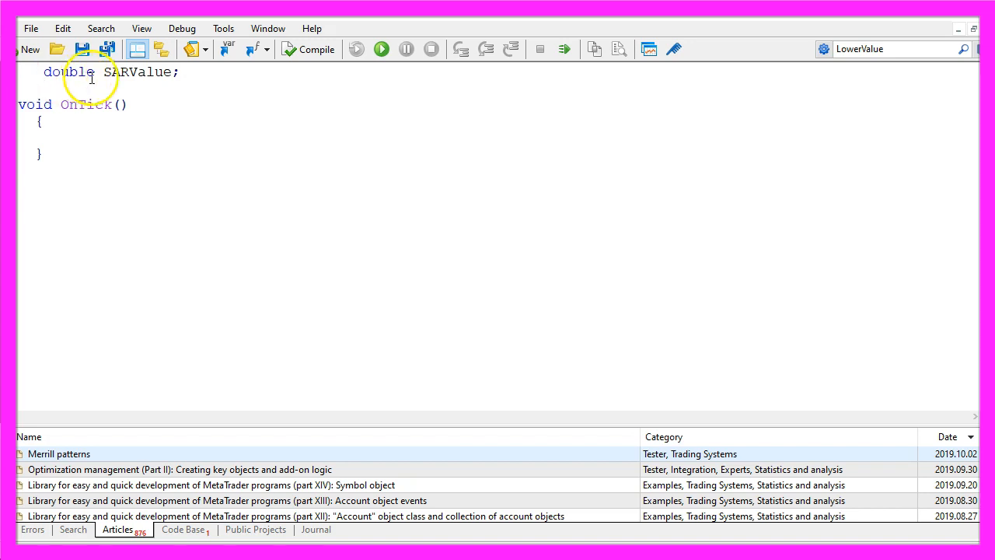
double_click(138, 71)
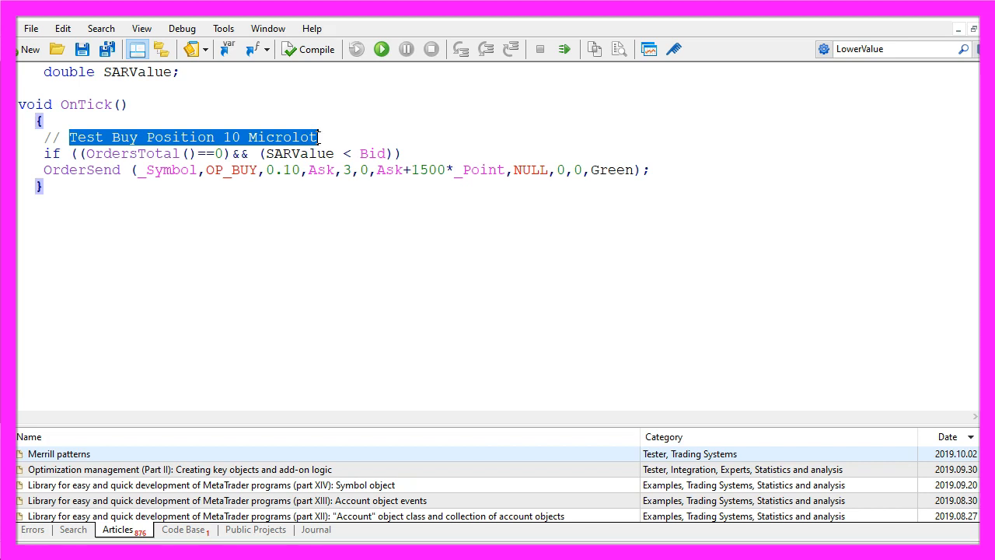
double_click(130, 154)
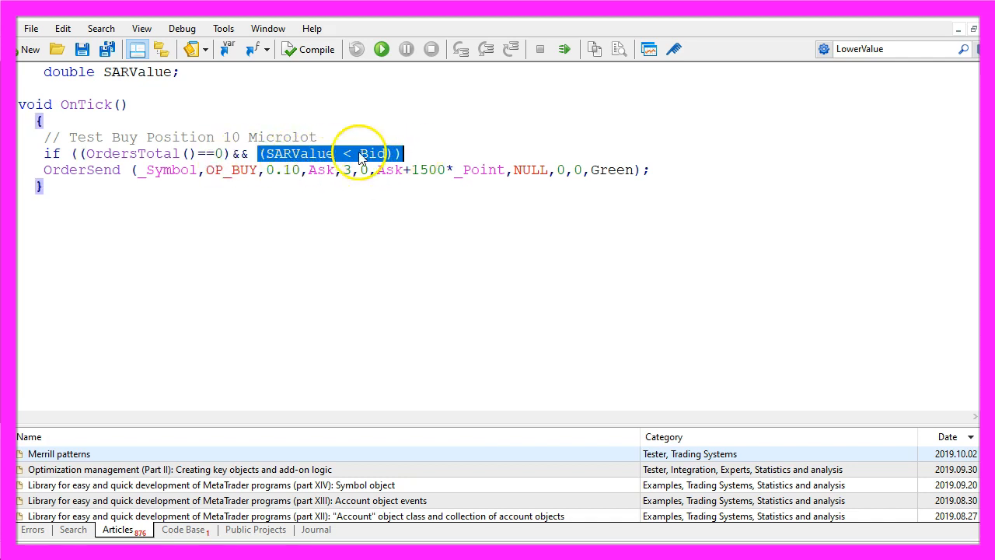
double_click(81, 169)
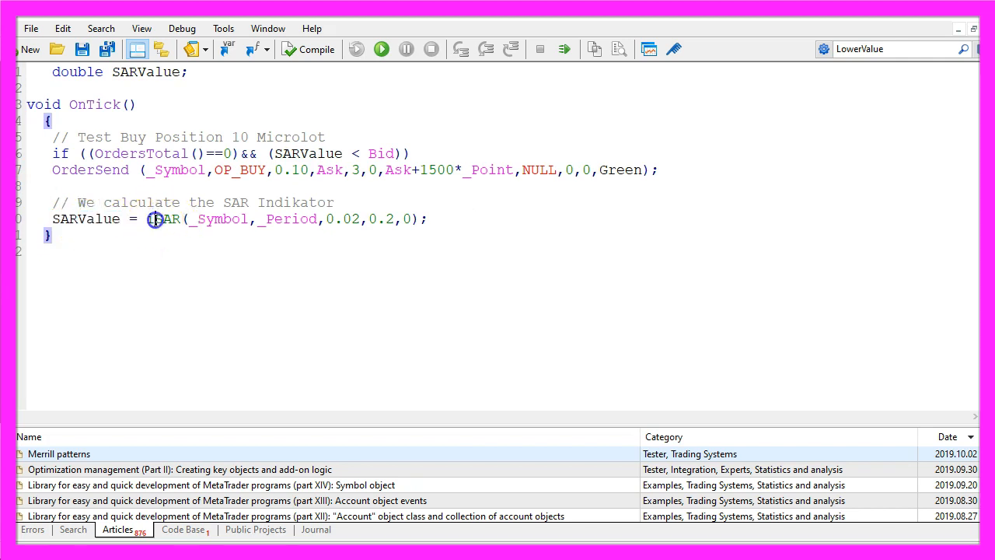
- Add SARValue = iSAR(...) on the current period with step 0.02 and maximum 0.2
double_click(164, 219)
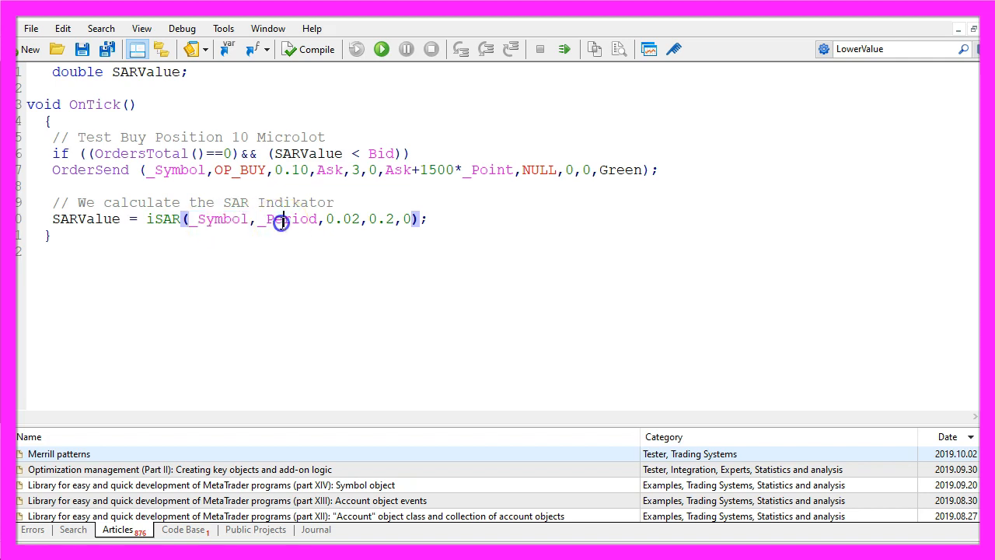
double_click(288, 218)
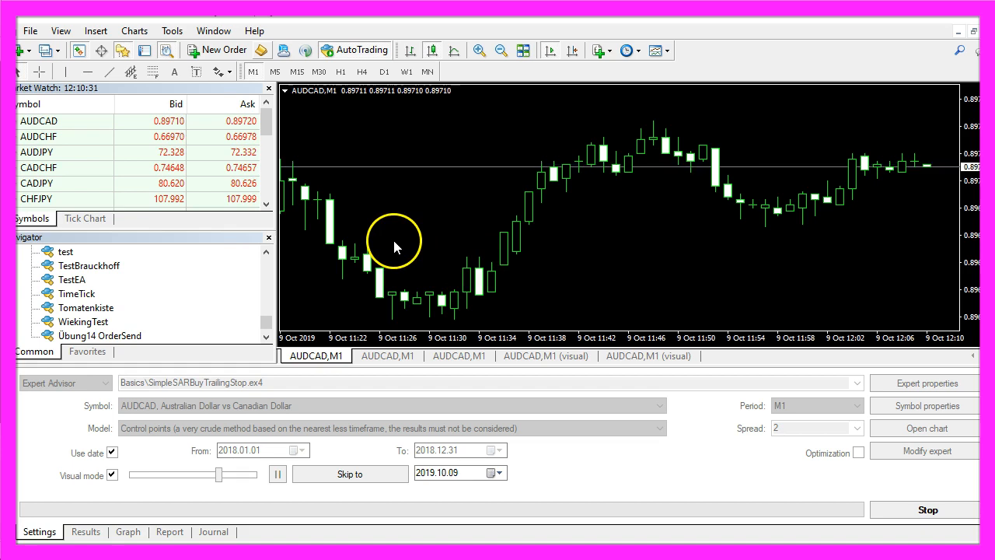
- Insert the Parabolic SAR indicator from the Insert menu with Maximum set to 0.2
left_click(95, 30)
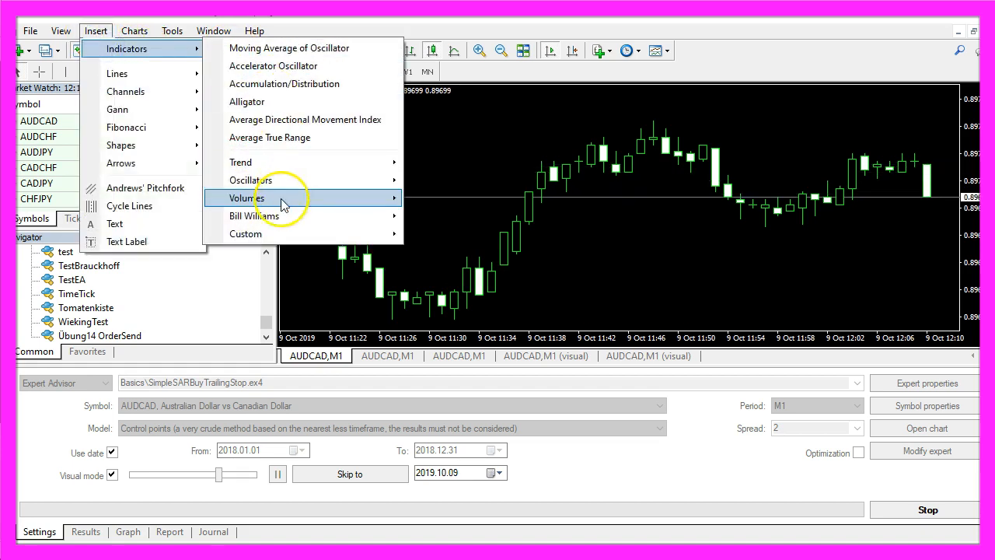
mouse_move(240, 161)
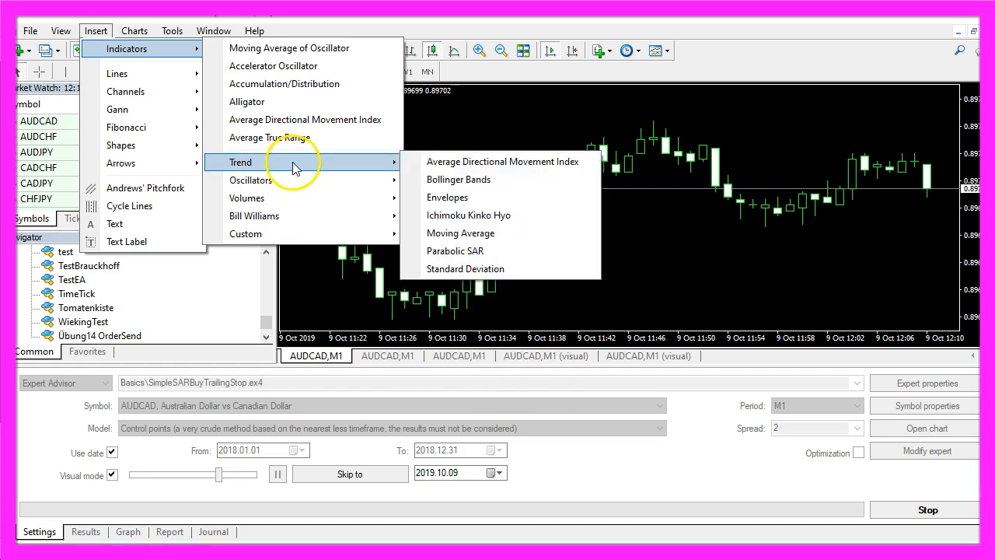
mouse_move(475, 250)
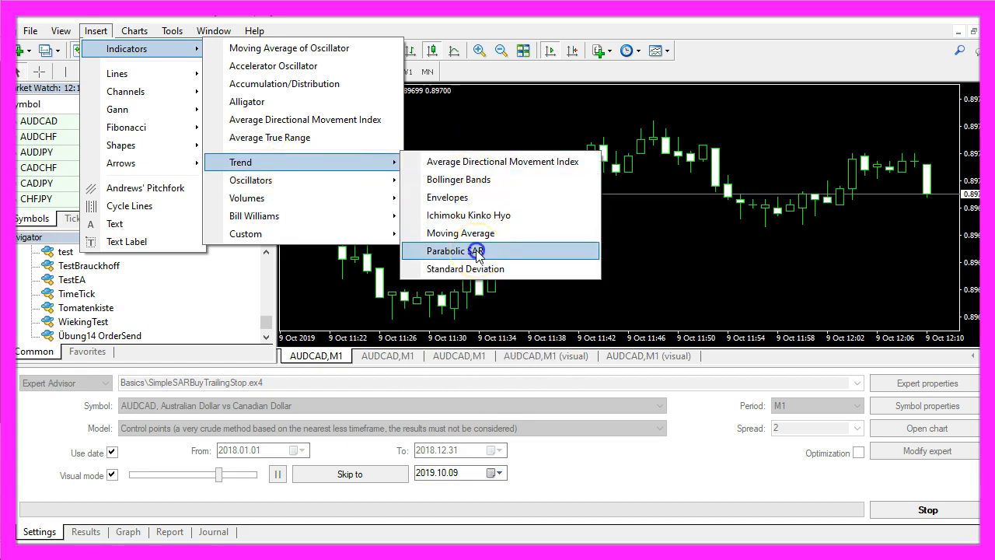
left_click(447, 251)
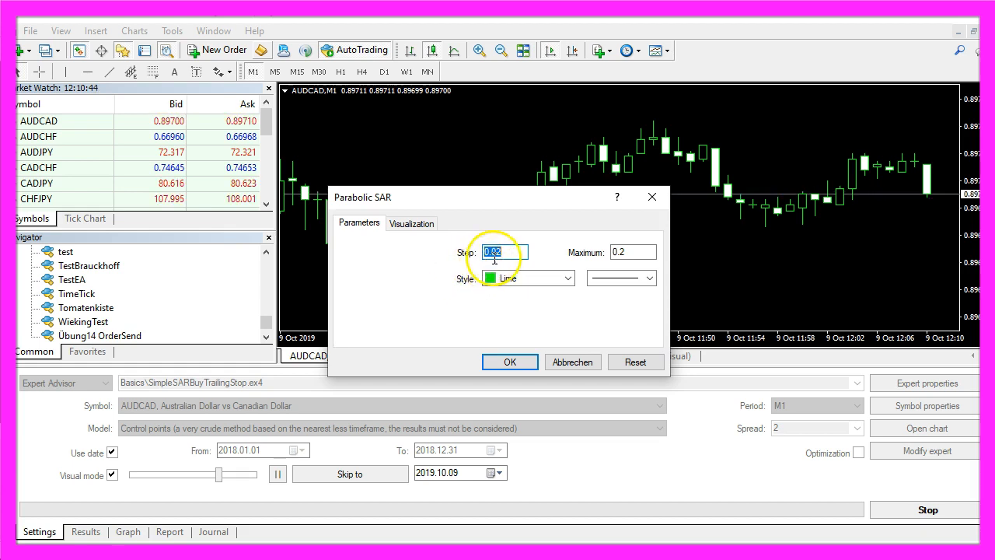
left_click(633, 251)
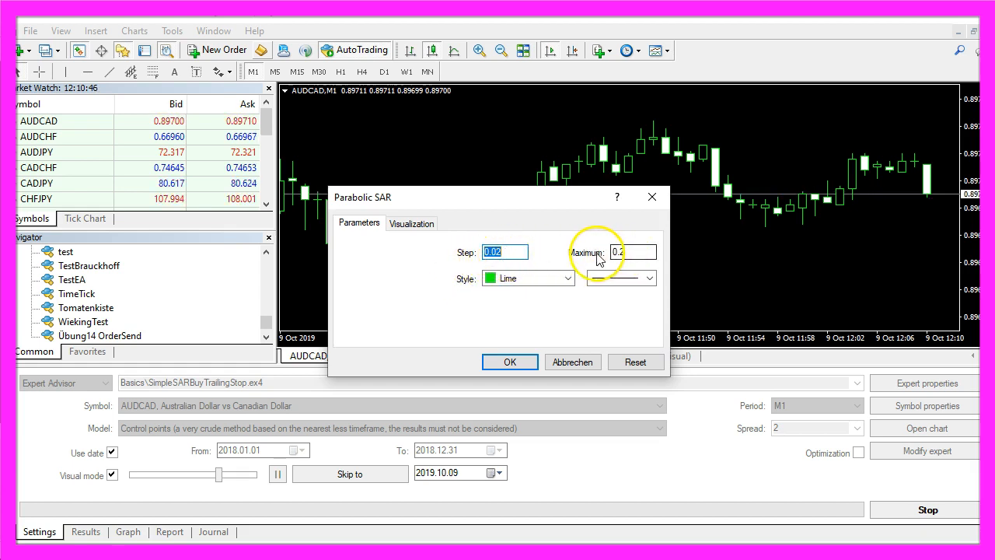
type("0.2")
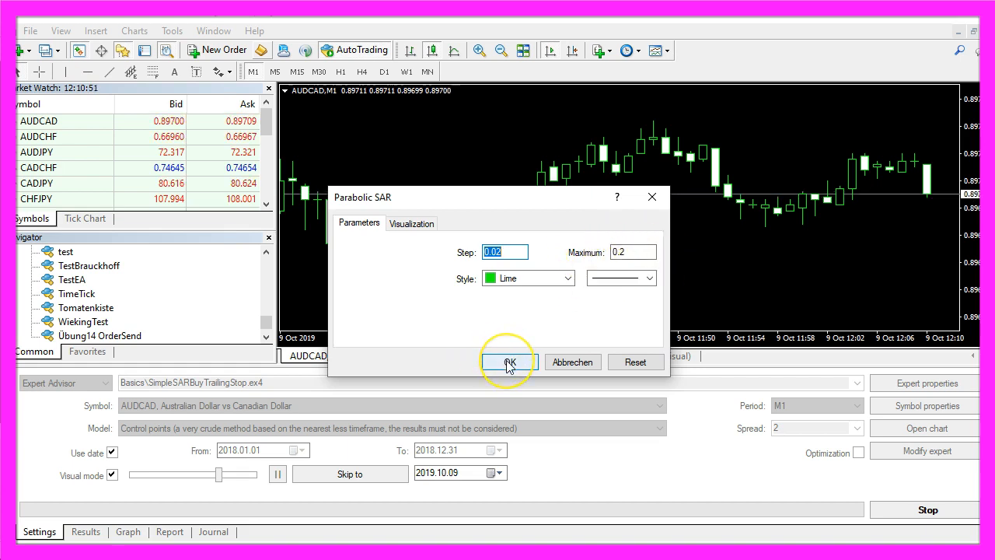
left_click(510, 363)
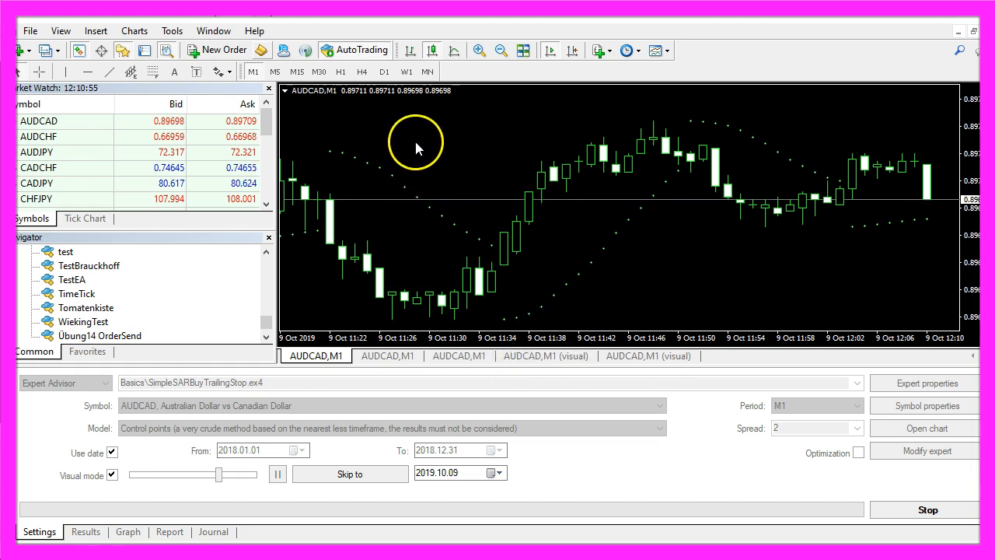
- Save the chart setup as the tester.tpl template, confirming the overwrite
right_click(416, 144)
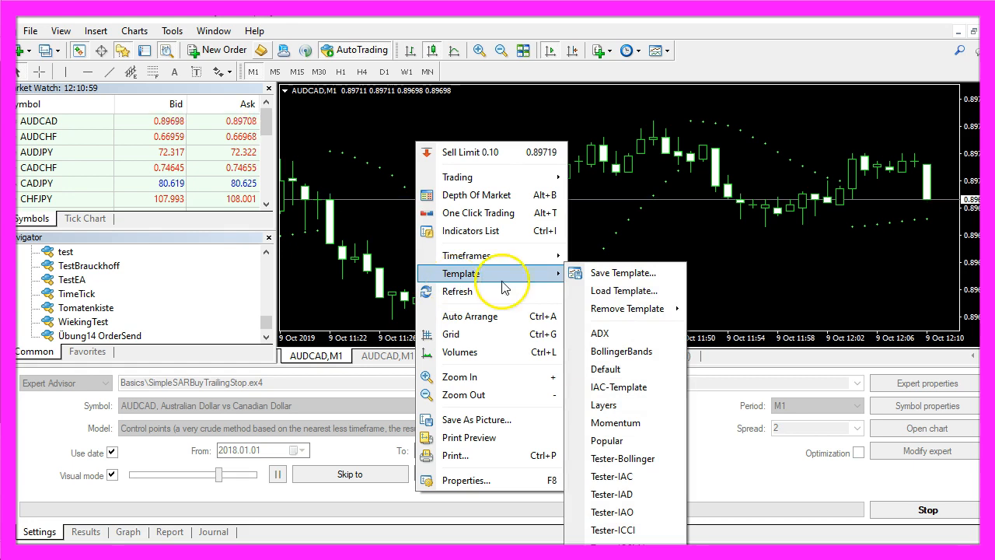
left_click(623, 272)
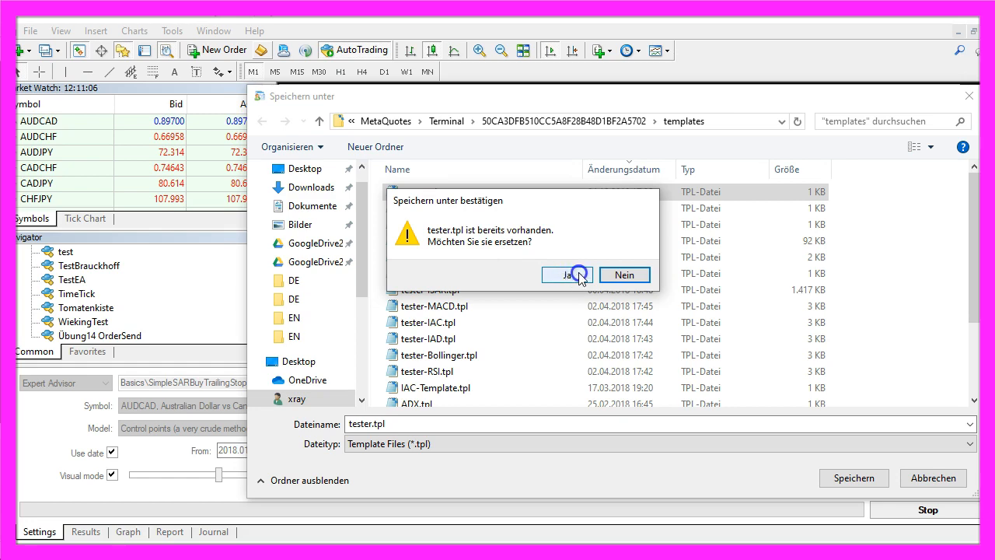
left_click(563, 275)
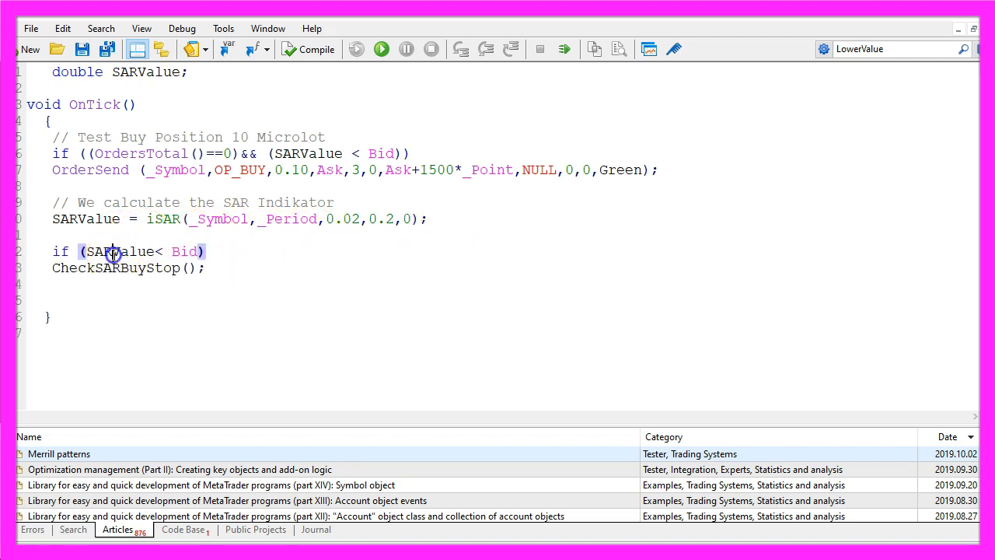
- Call CheckSARBuyStop when SARValue is below Bid, then declare void CheckSARBuyStop()
double_click(185, 251)
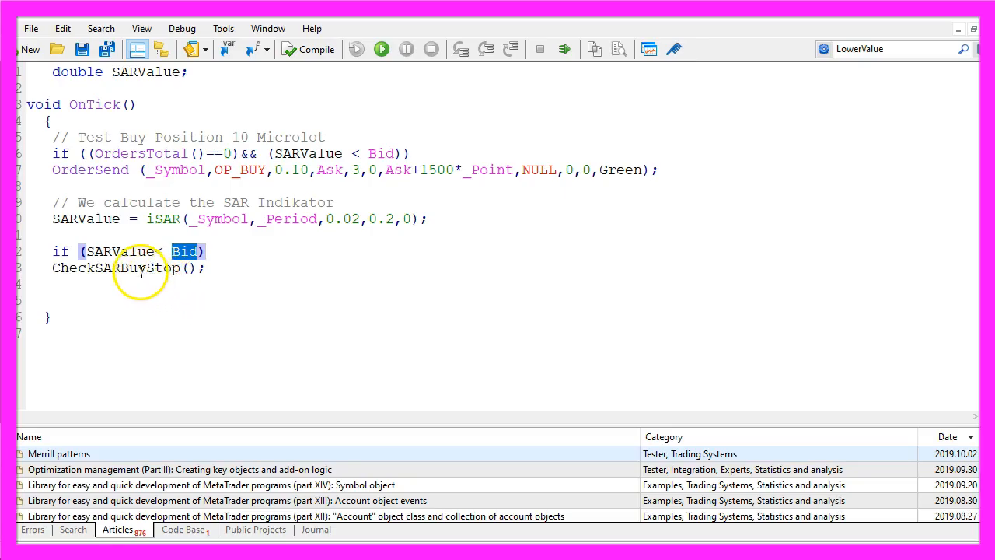
double_click(115, 267)
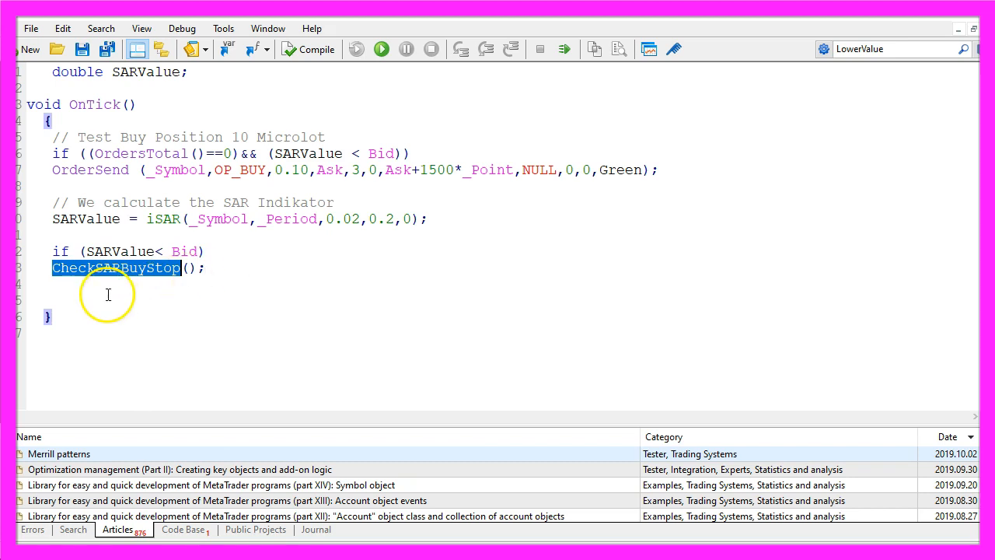
type("void CheckSARBuyStop()")
type("{")
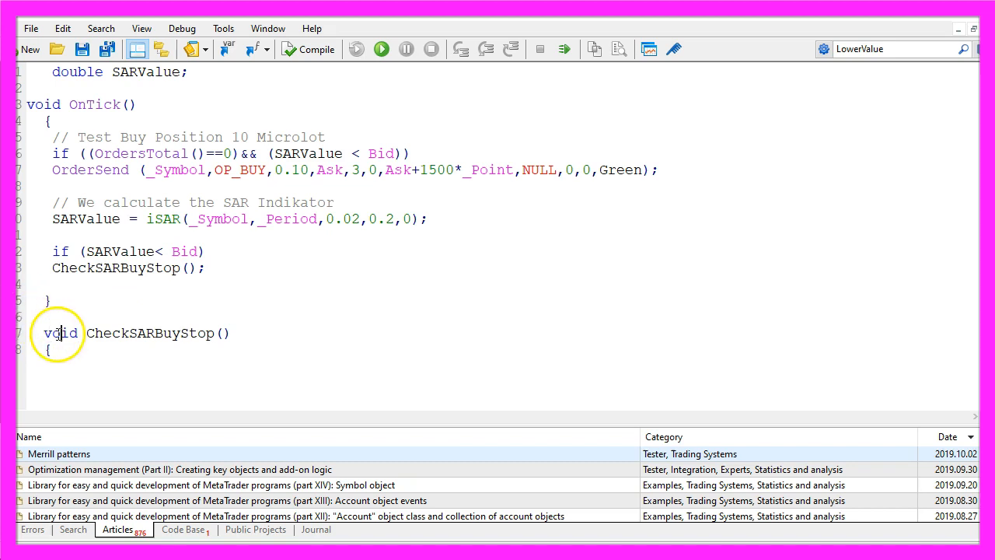
double_click(59, 332)
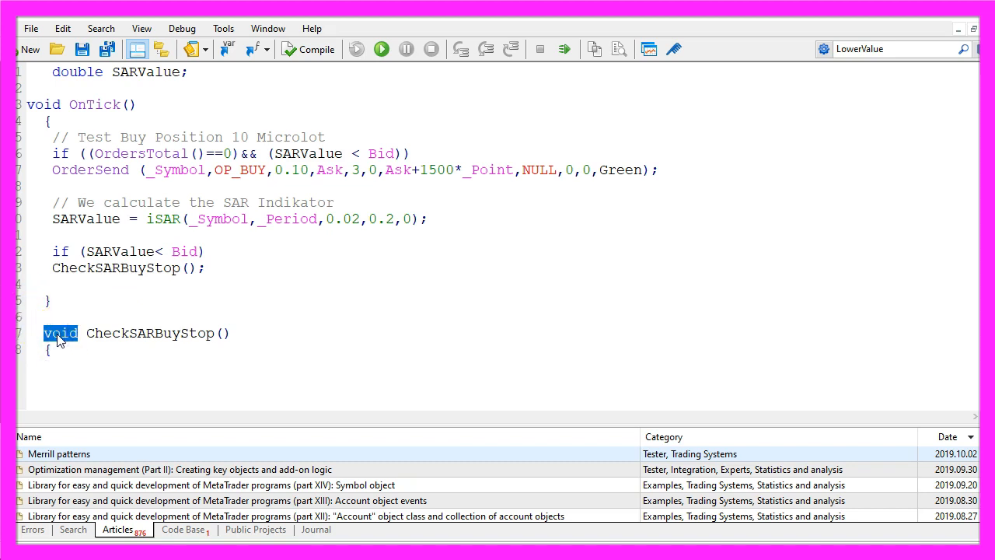
left_click(130, 332)
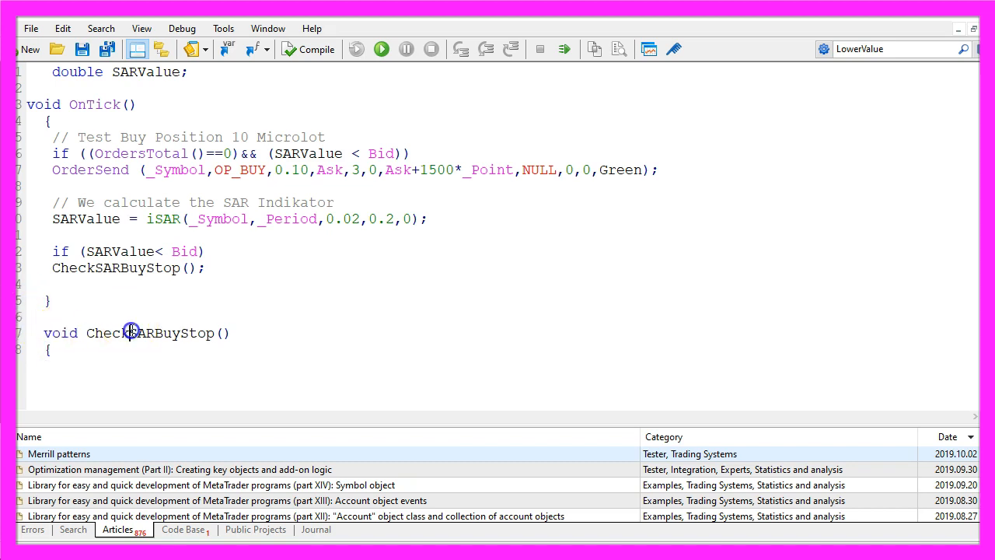
double_click(150, 332)
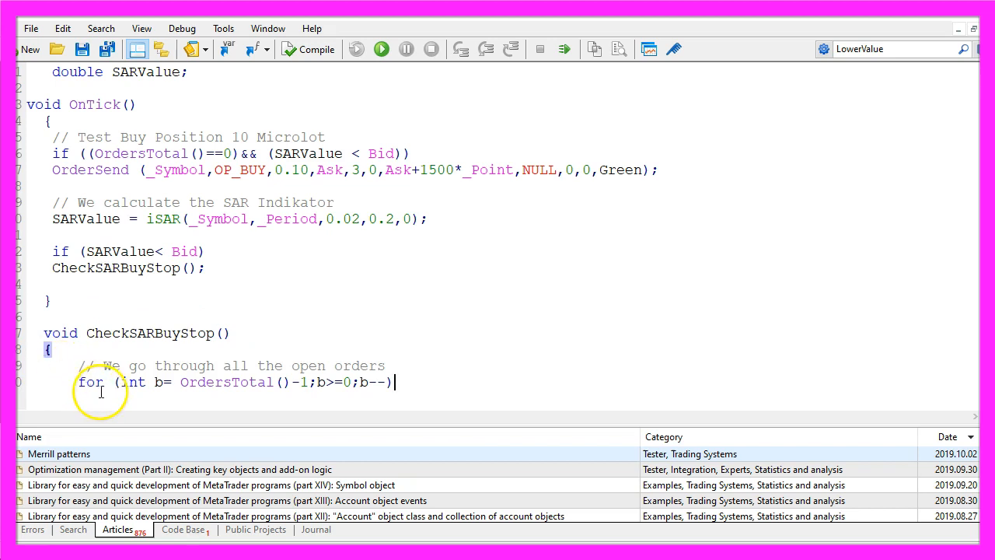
- In the loop, select orders by position and check for a buy on the chart symbol
triple_click(233, 382)
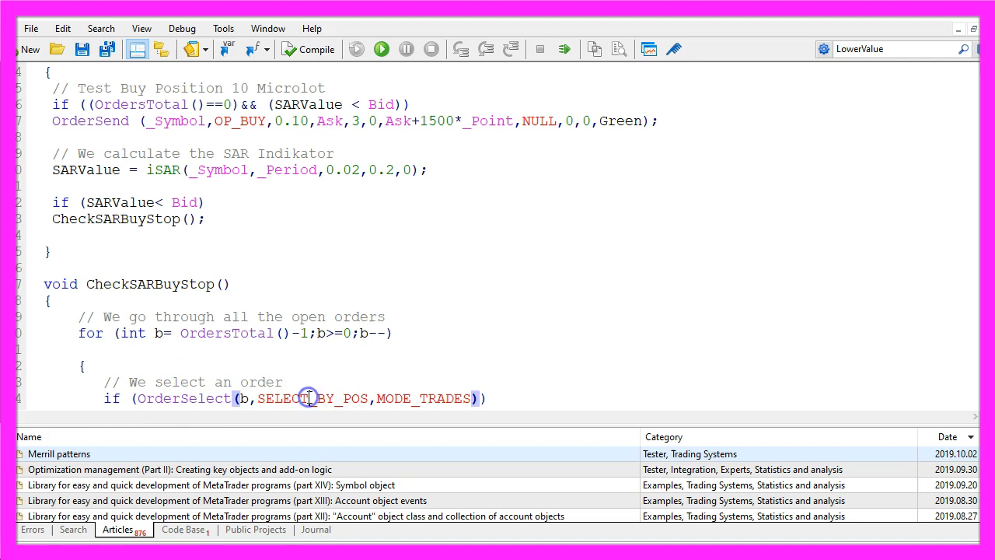
double_click(311, 398)
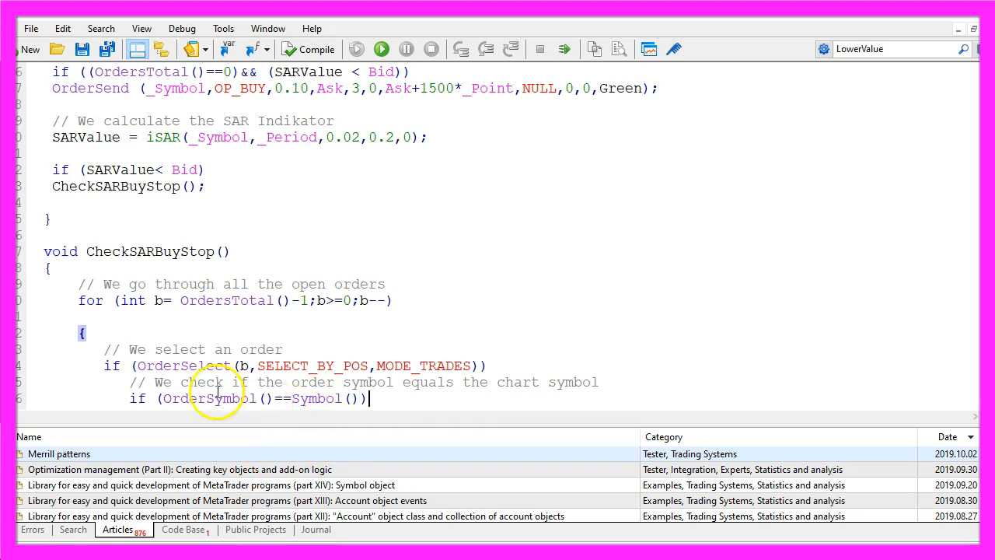
double_click(205, 398)
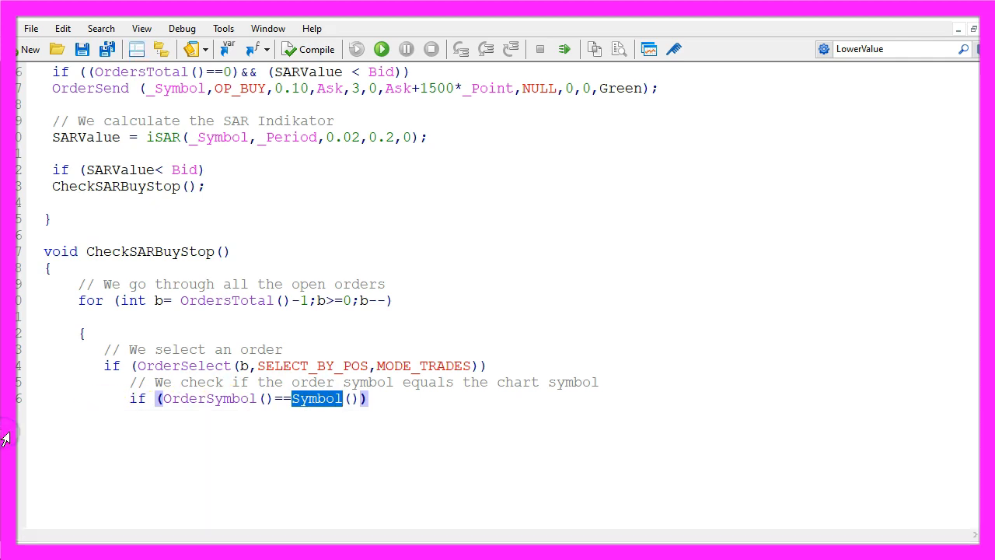
type("// We check if it is a buy trade")
type("if (OrderStopLoss() < SARValue)")
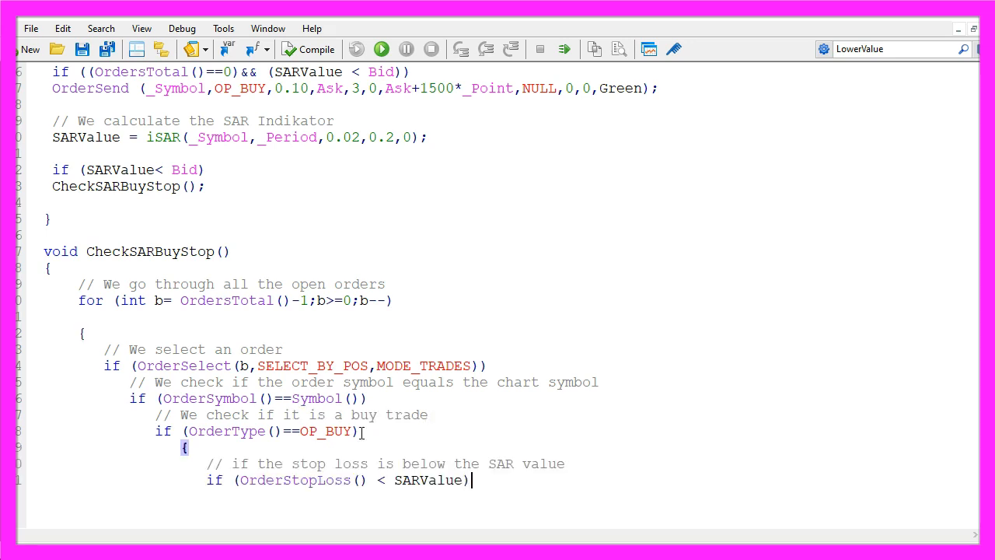
- Add OrderModify setting stop loss to SARValue when OrderStopLoss is lower, then close the braces
double_click(294, 479)
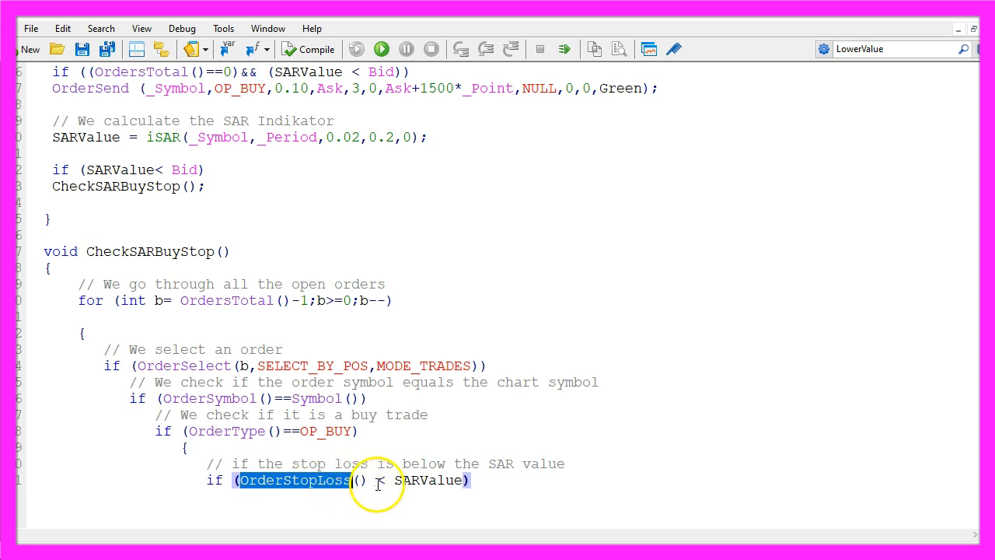
double_click(432, 480)
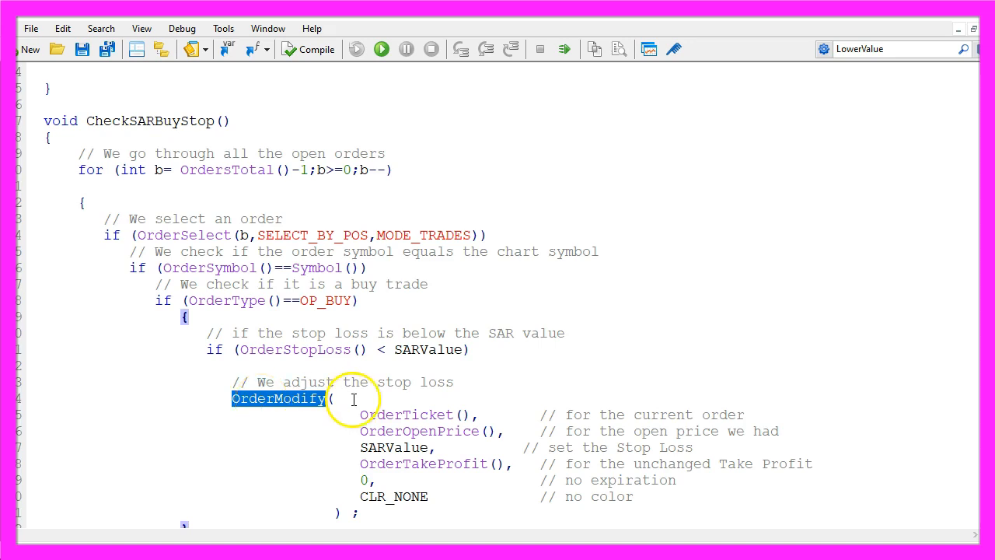
double_click(406, 414)
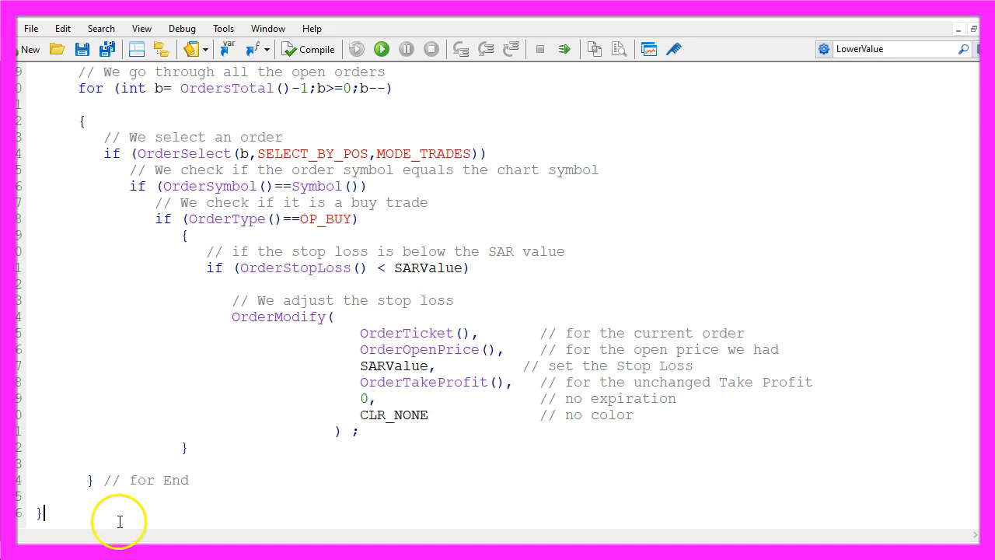
mouse_move(223, 357)
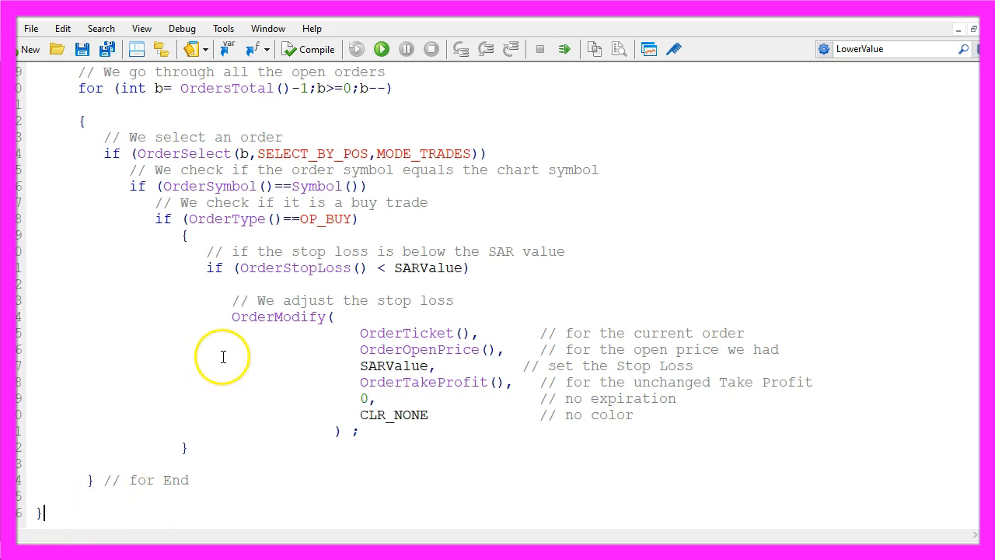
mouse_move(306, 352)
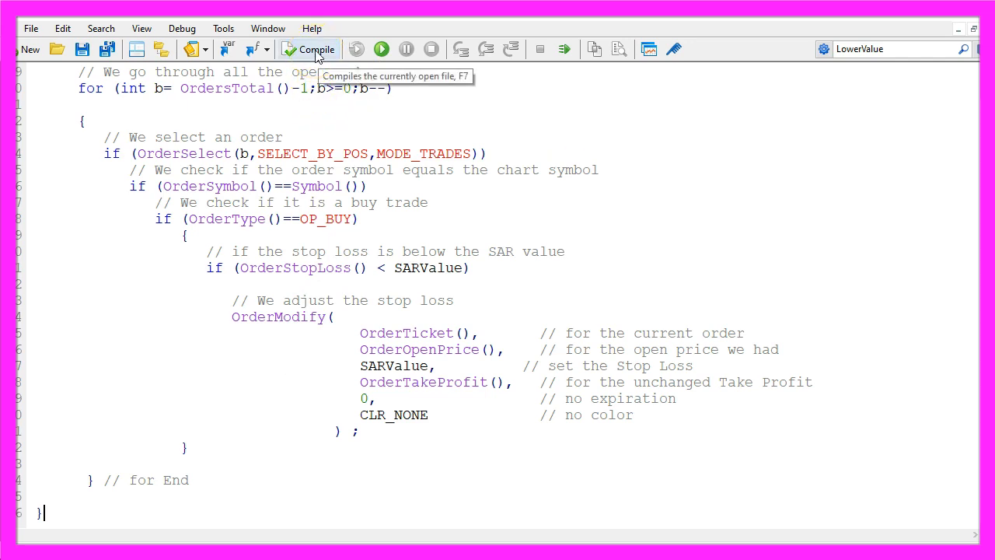
- Compile the EA and check the summary shows 0 errors and 2 warnings
left_click(309, 49)
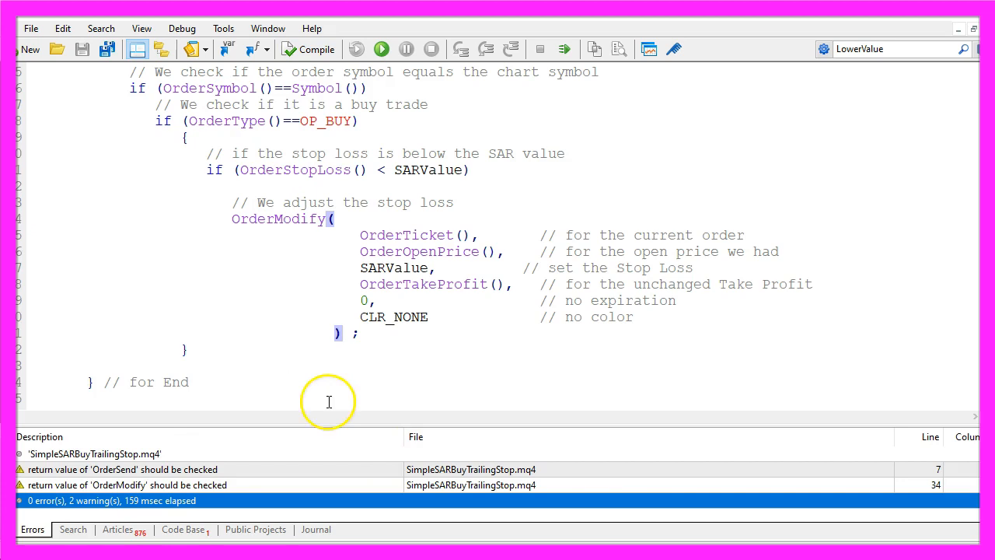
mouse_move(402, 352)
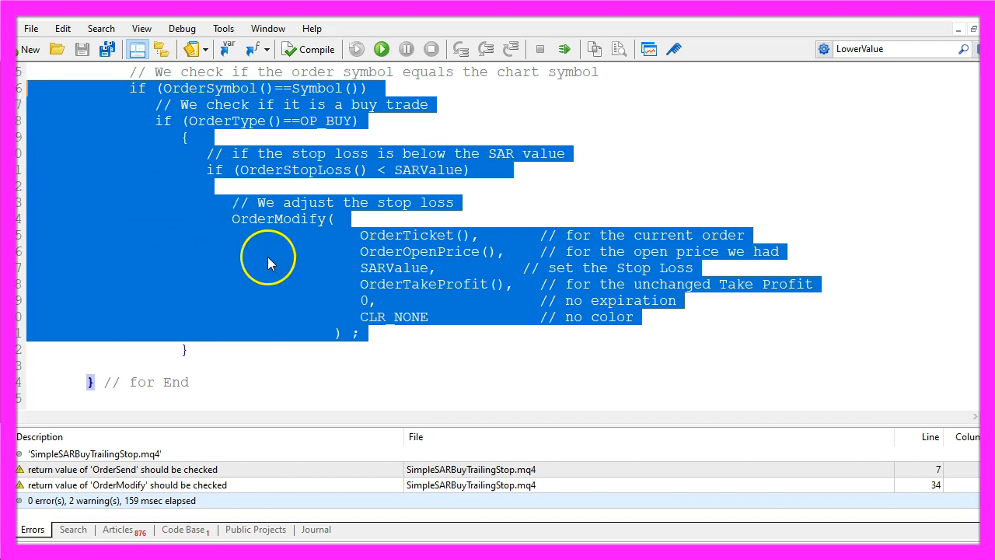
mouse_move(231, 268)
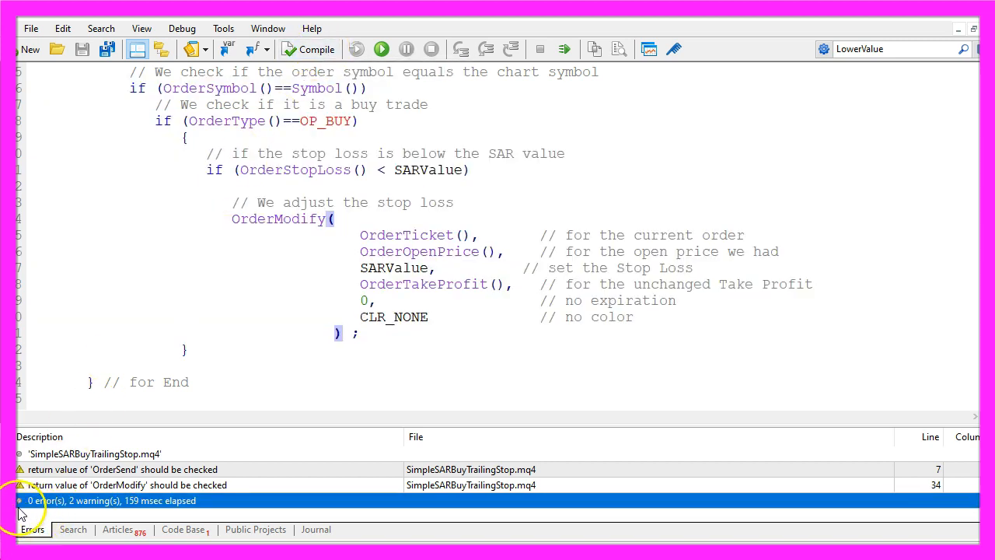
left_click(309, 48)
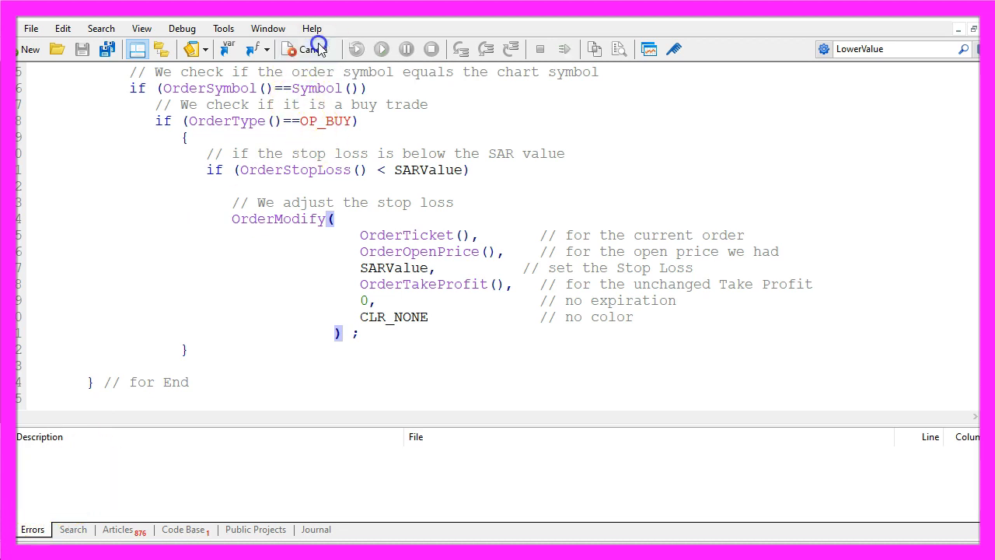
left_click(307, 49)
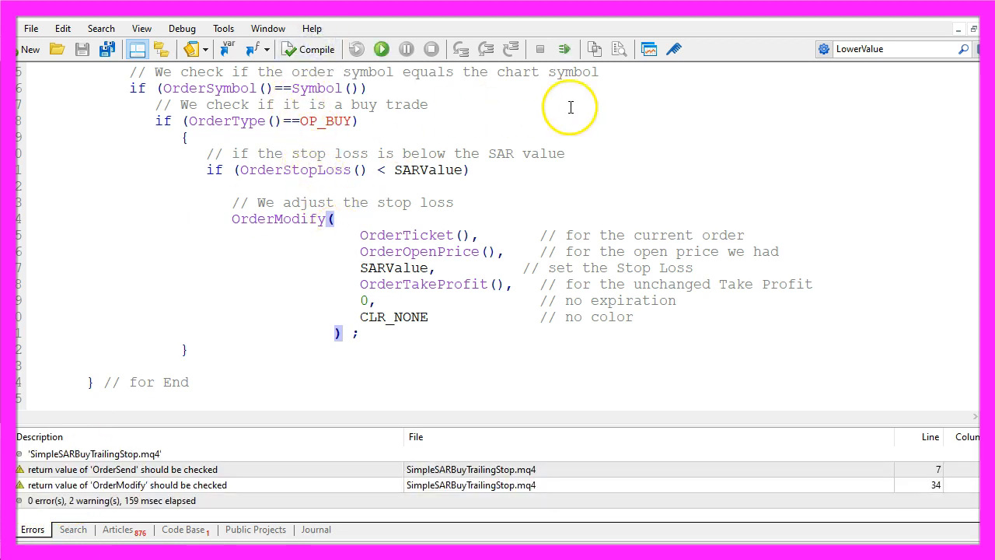
mouse_move(649, 49)
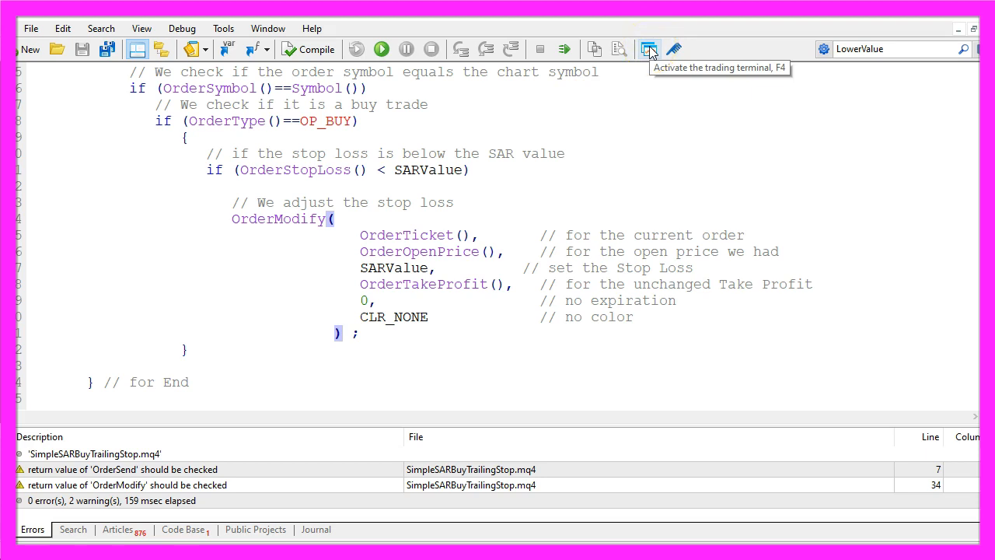
- Switch to MetaTrader 4 and open the Strategy Tester from the View menu
left_click(649, 49)
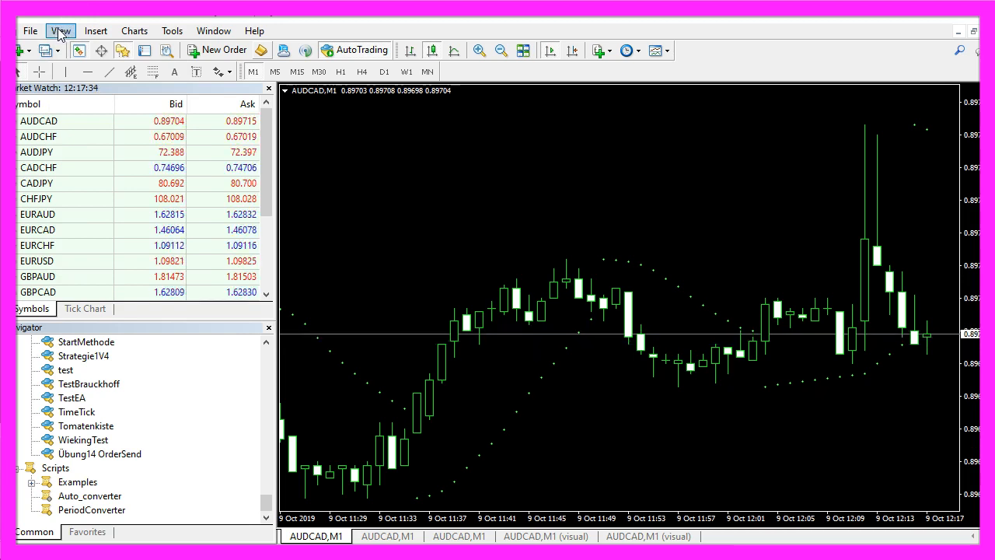
left_click(60, 30)
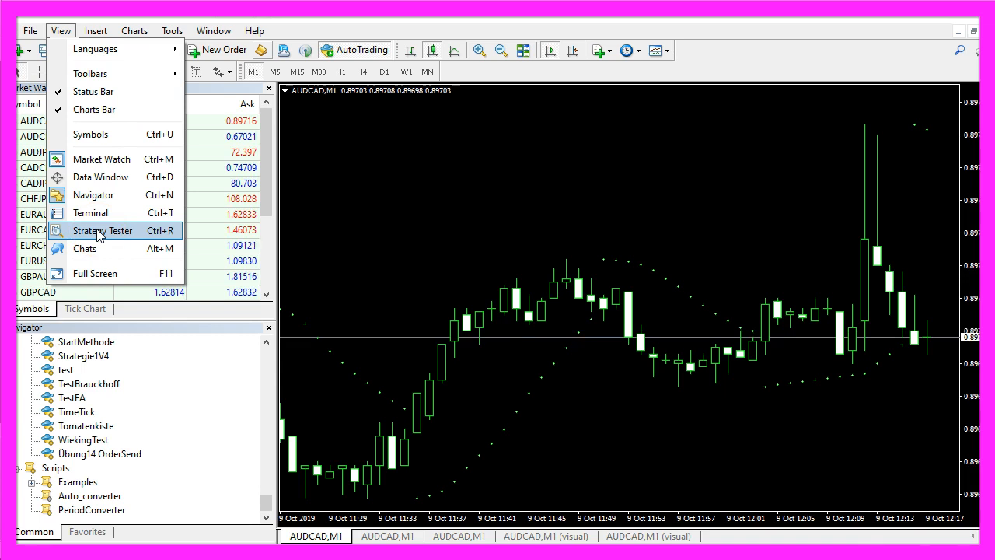
left_click(102, 230)
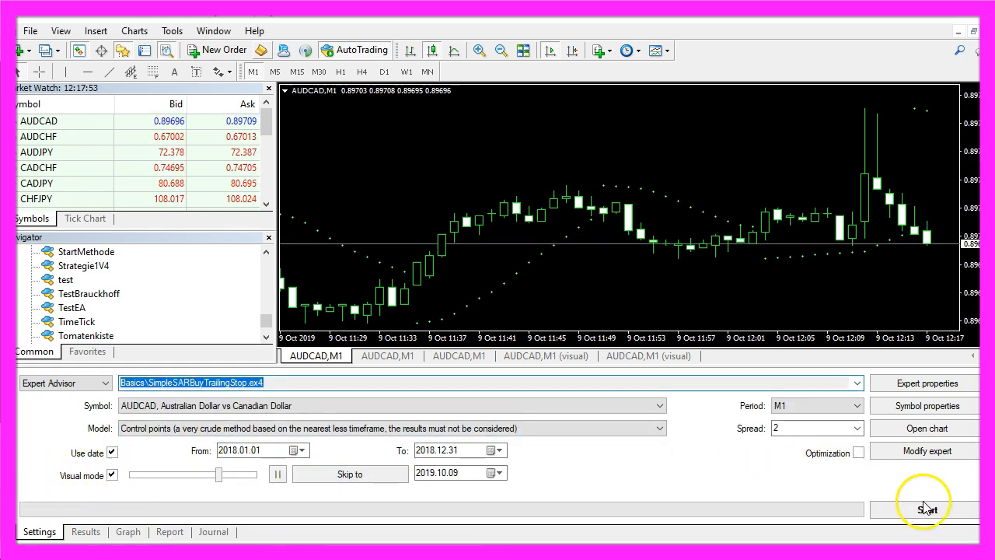
- Start the SimpleSARBuyTrailingStop visual backtest on AUDCAD and raise the playback speed
left_click(925, 509)
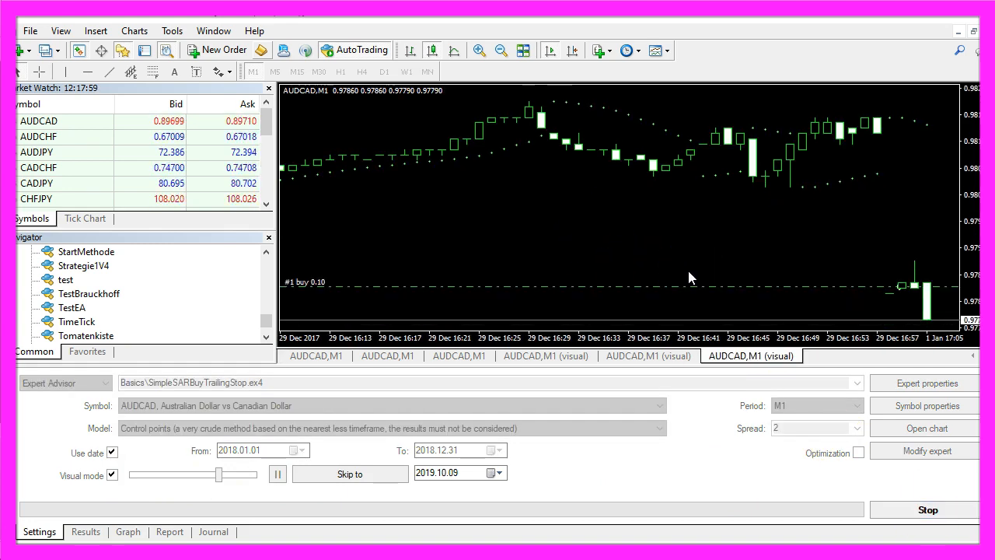
left_click_drag(218, 474, 218, 474)
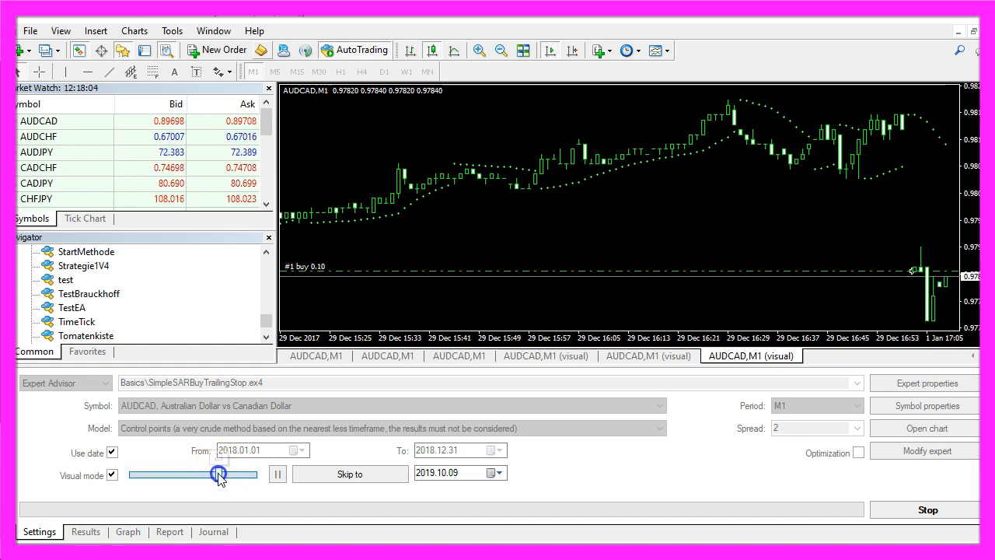
left_click_drag(219, 474, 234, 475)
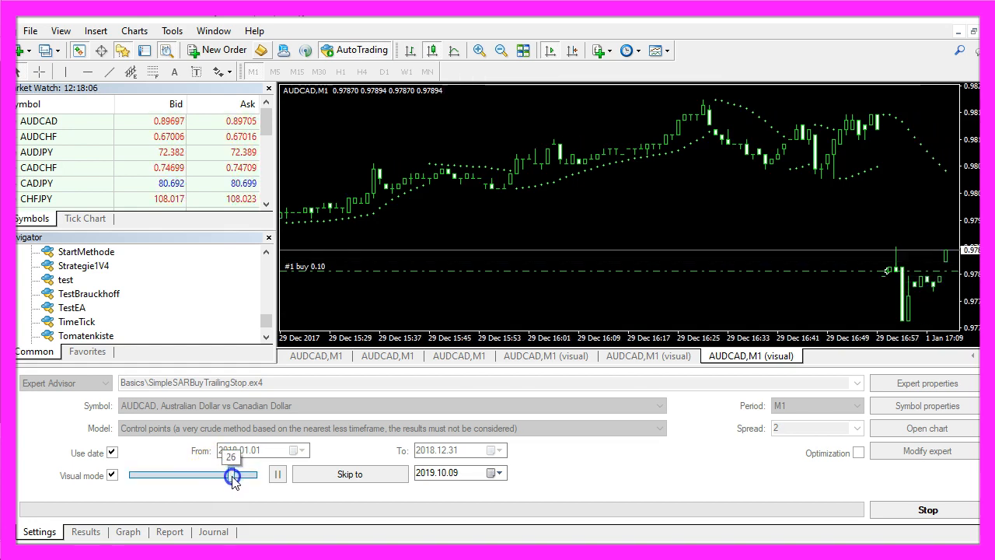